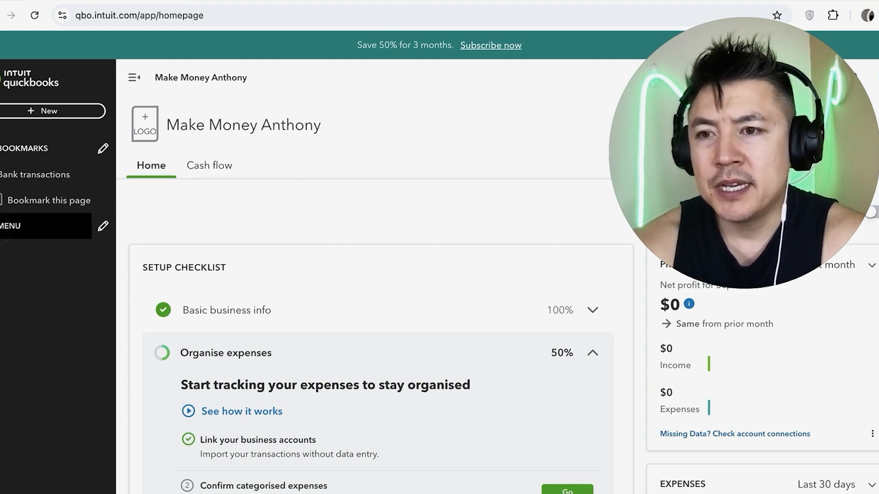
# Expand the full navigation menu and go to the Employees list
pyautogui.click(11, 226)
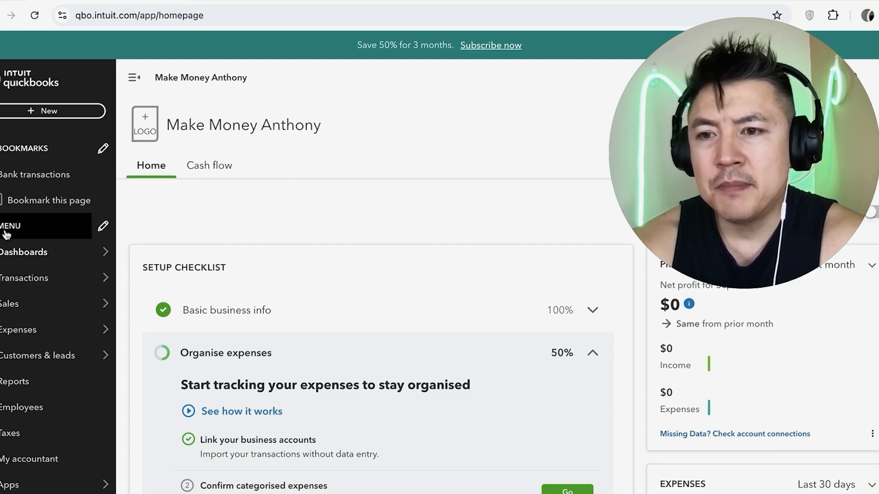
pyautogui.moveTo(21, 407)
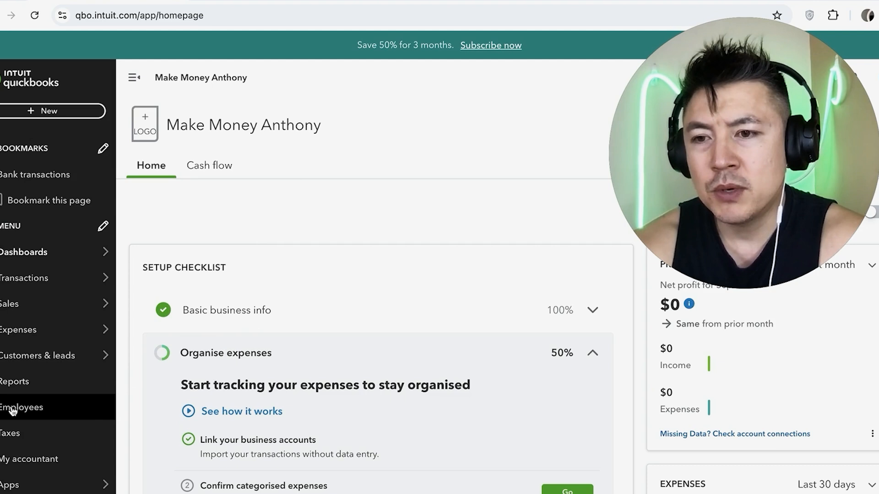
pyautogui.click(21, 407)
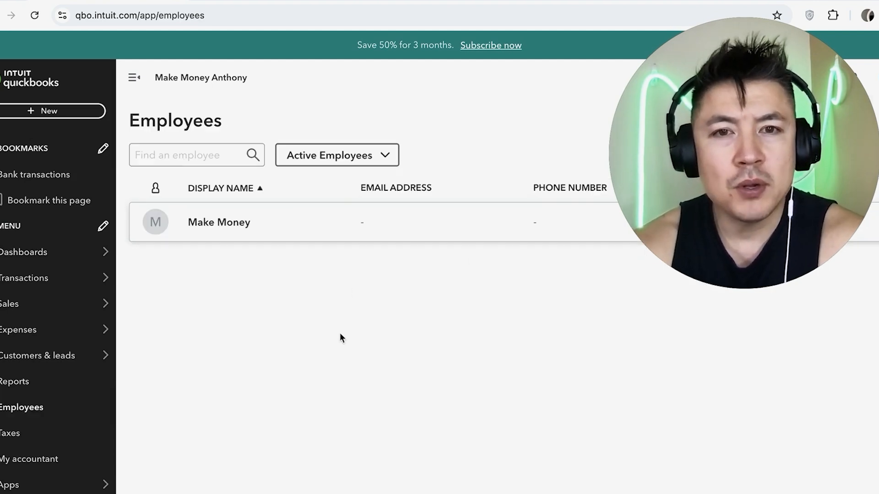
pyautogui.moveTo(344, 334)
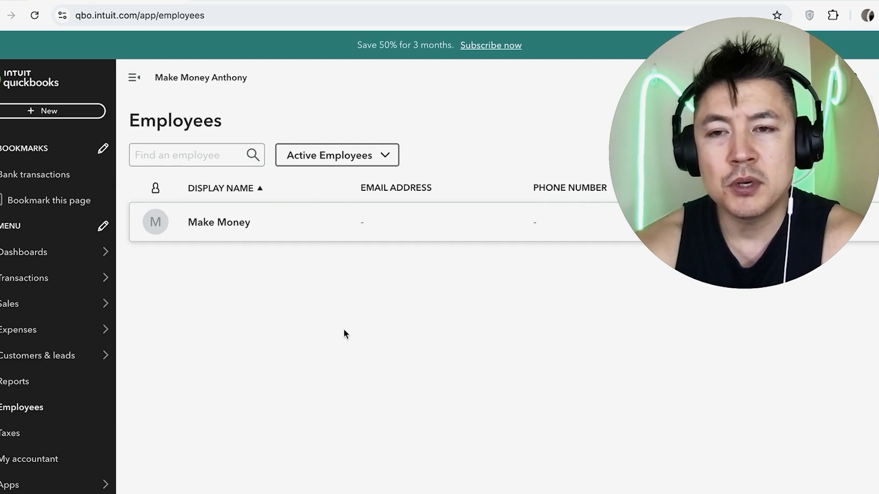
pyautogui.moveTo(276, 256)
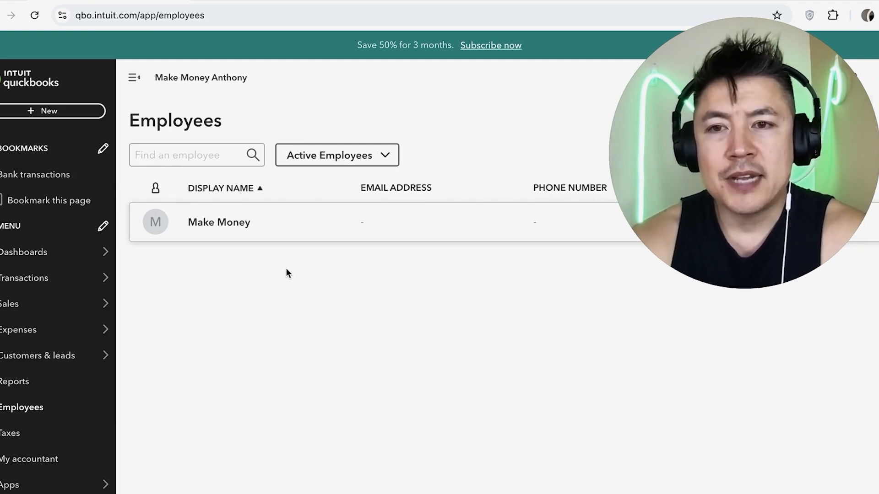
pyautogui.click(219, 221)
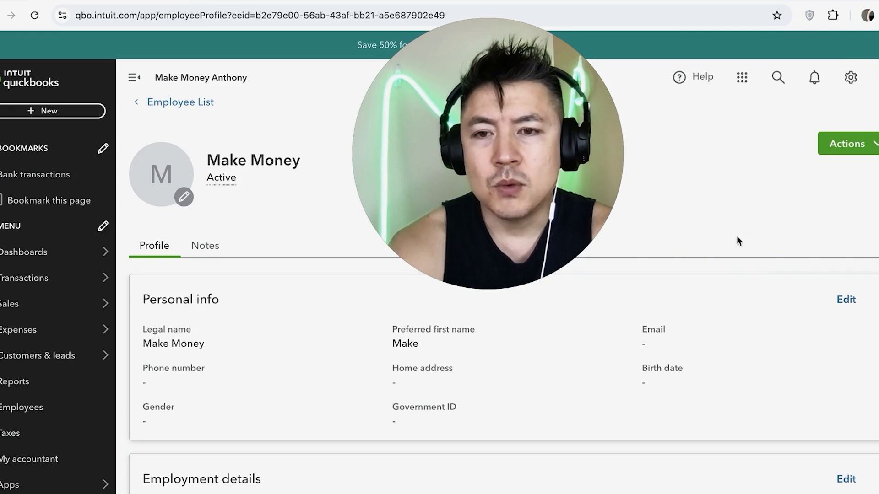
pyautogui.scroll(-3)
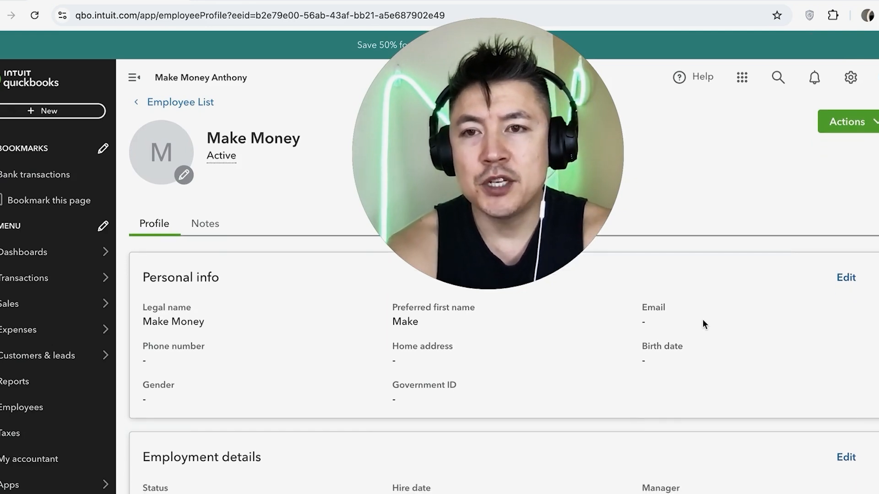
pyautogui.moveTo(177, 298)
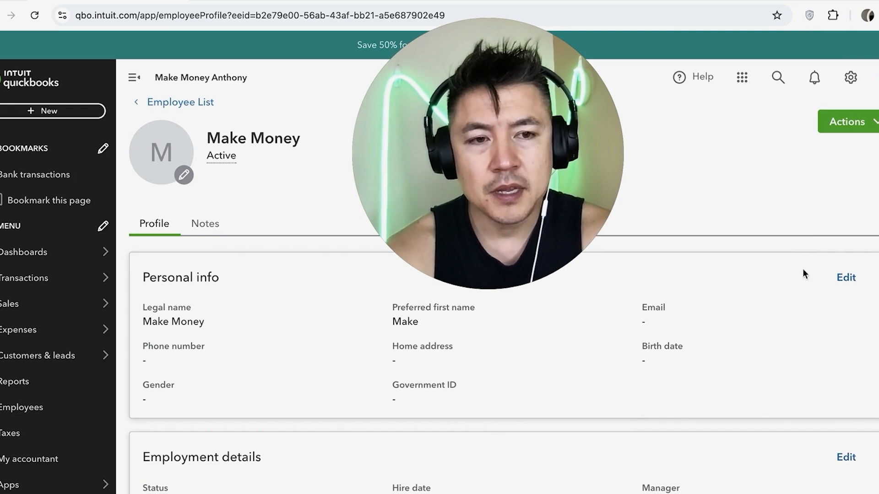
pyautogui.scroll(-3)
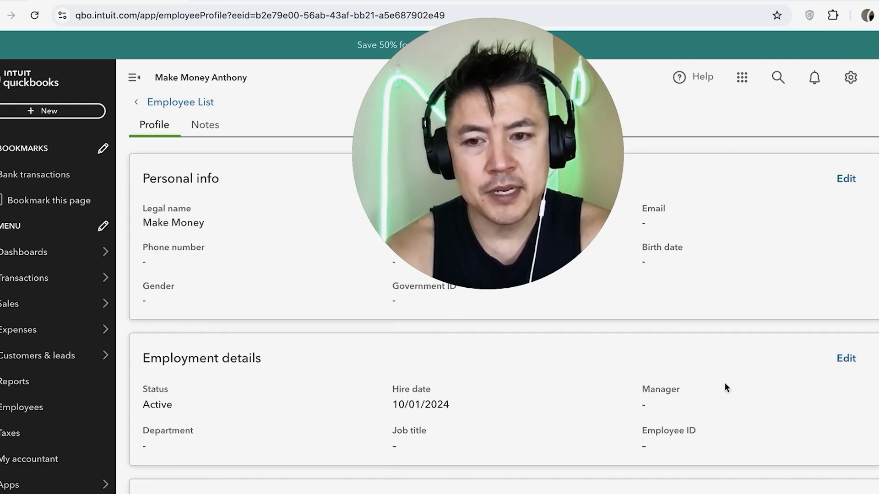
pyautogui.scroll(-3)
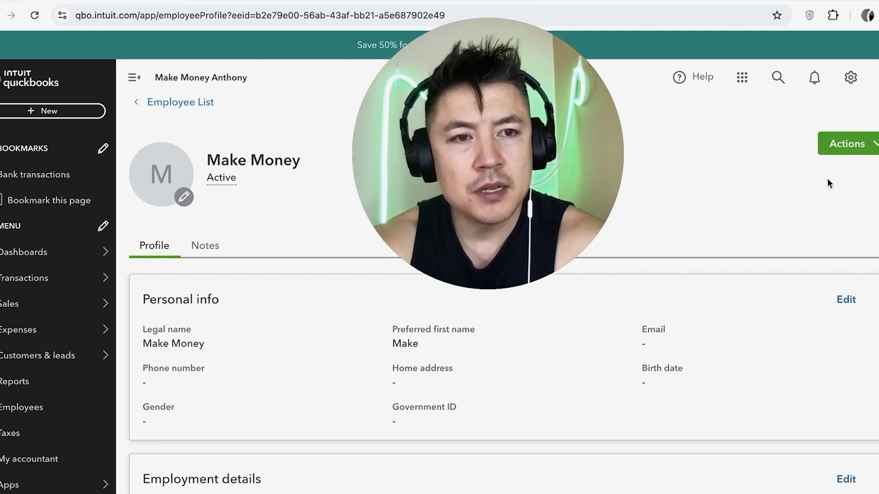
pyautogui.click(847, 144)
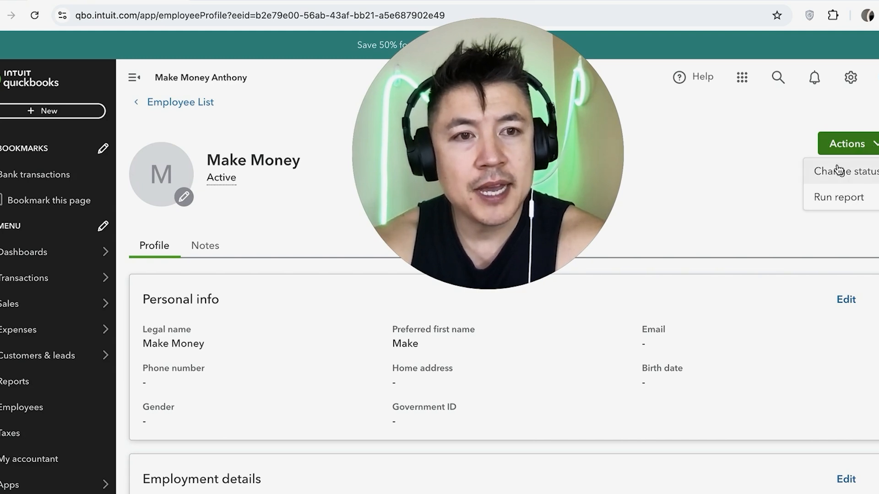
pyautogui.click(844, 479)
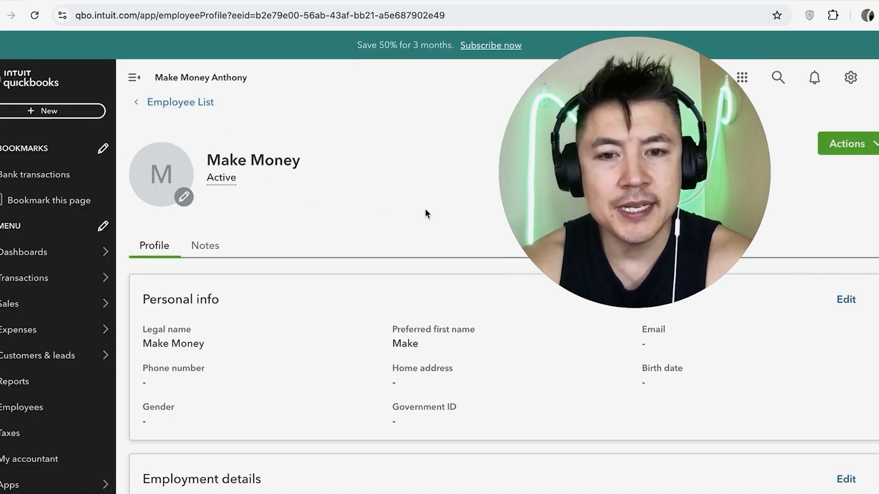
pyautogui.moveTo(433, 224)
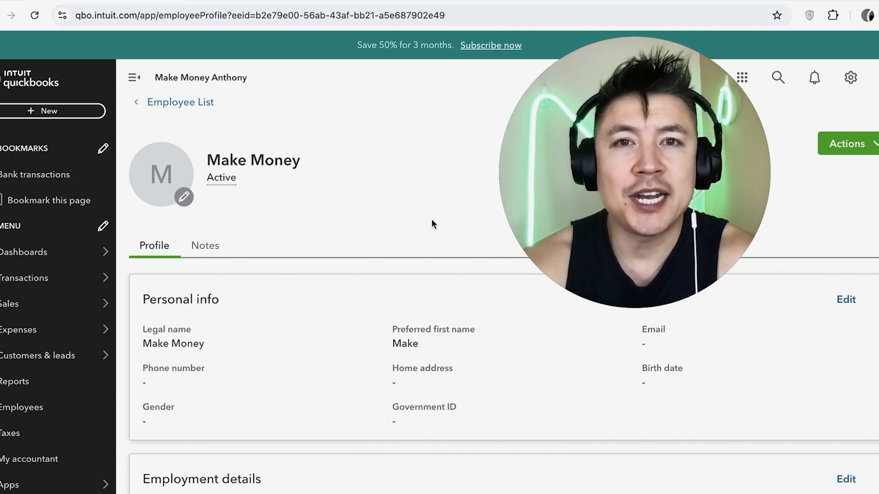
pyautogui.moveTo(384, 221)
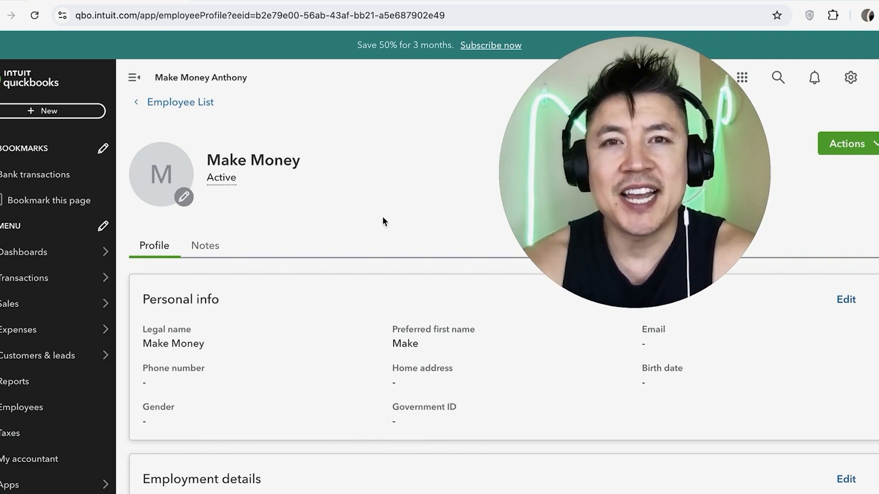